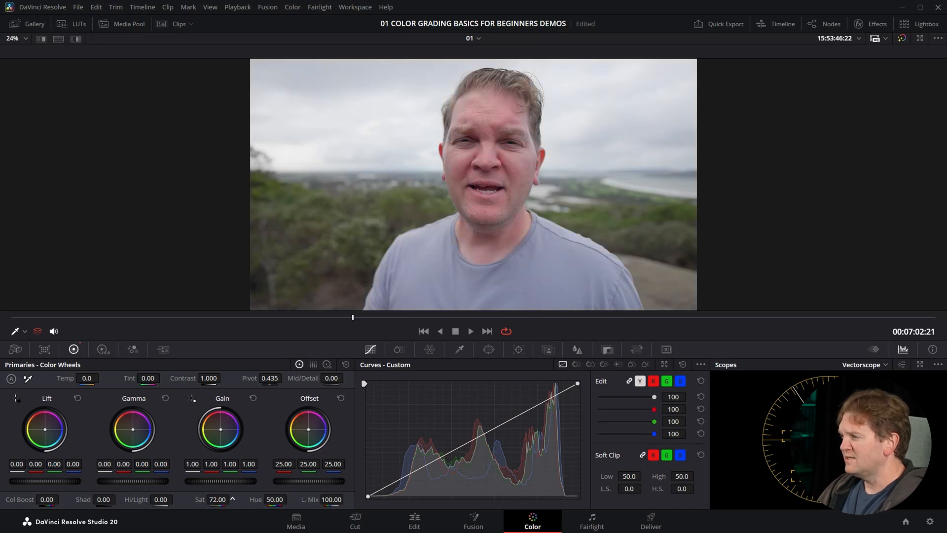
- Pull the Primaries global Sat value back down from 72 toward default
drag(217, 499, 236, 499)
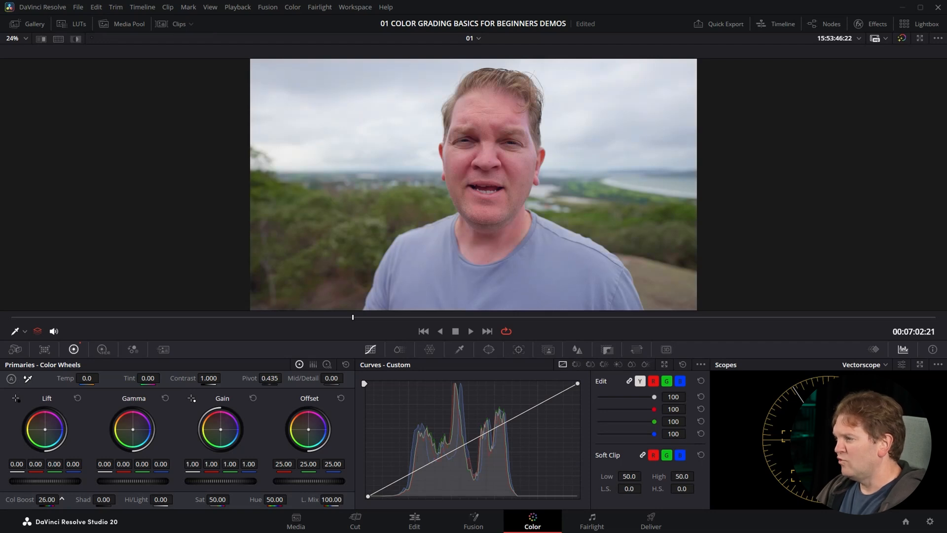
drag(46, 499, 72, 499)
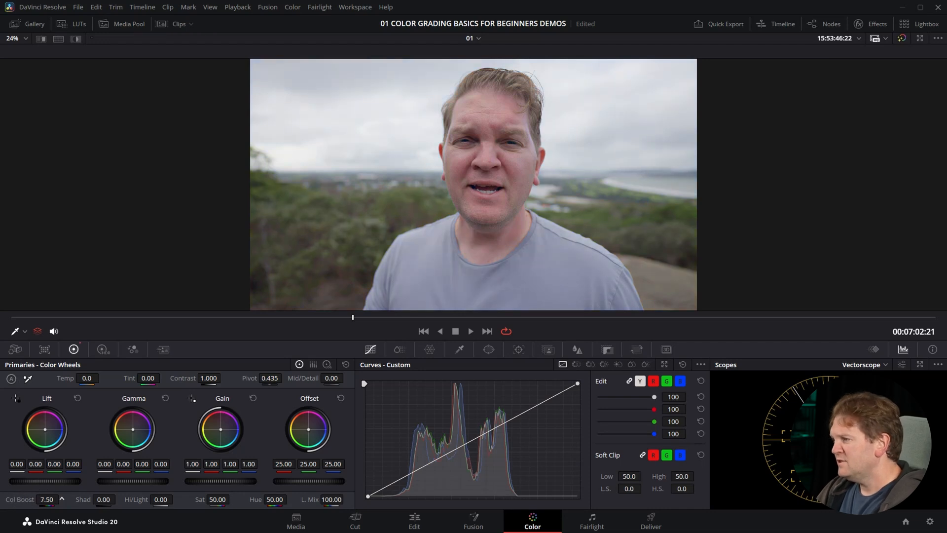
click(61, 496)
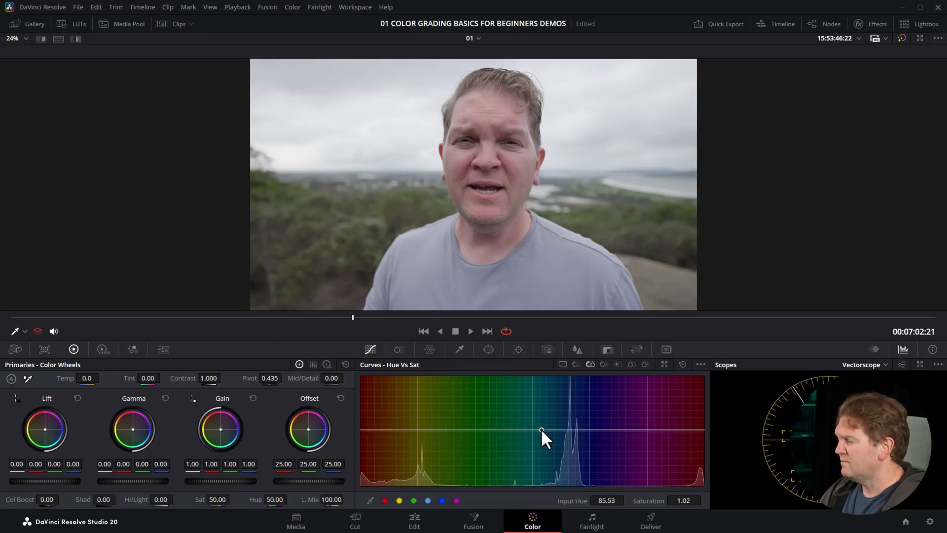
- Add three points around blue and raise the middle one to about 1.96 saturation
drag(542, 434, 571, 430)
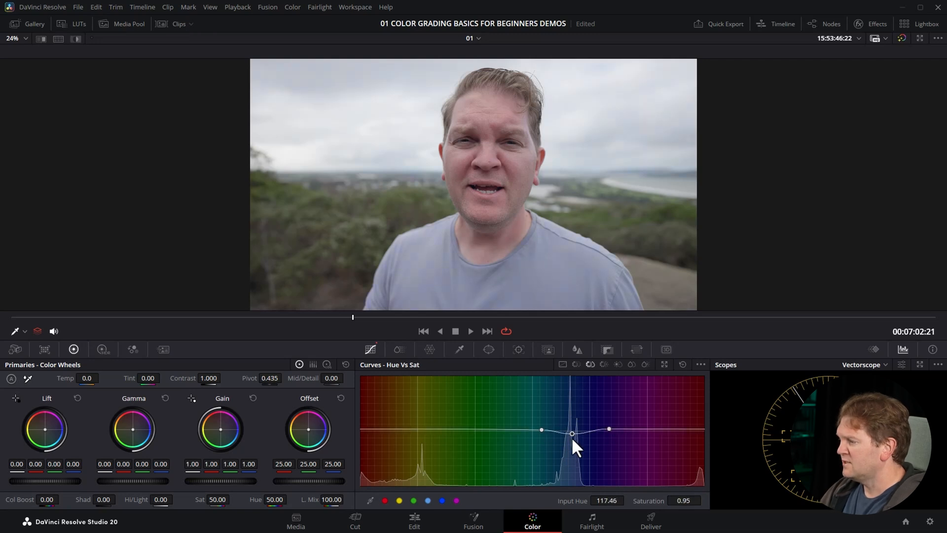
drag(572, 429, 572, 380)
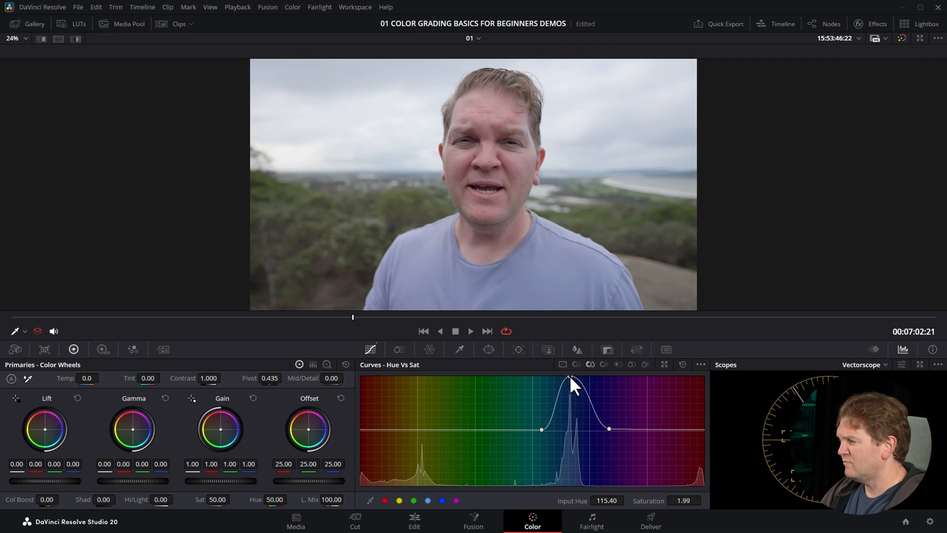
drag(571, 381, 571, 489)
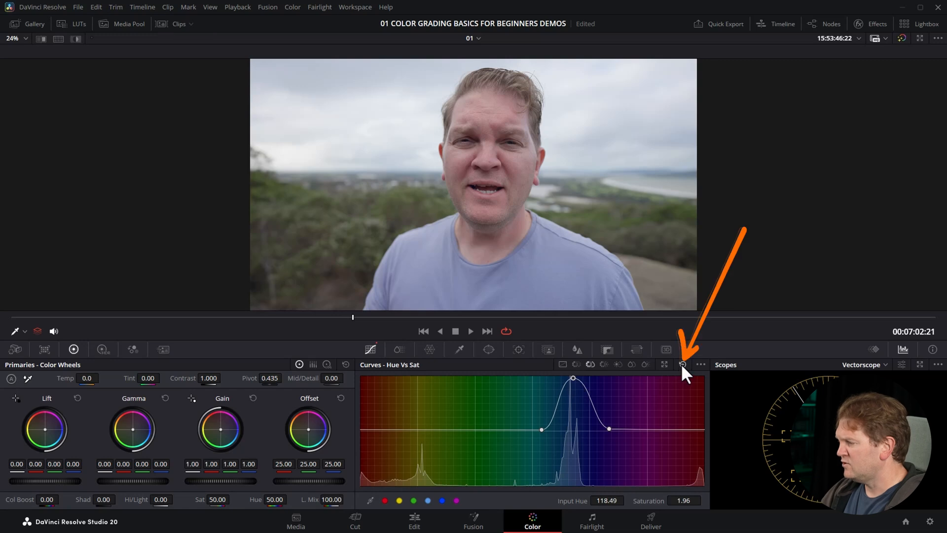
- Reset the Hue vs Sat curve, briefly raise the green range, then leave it flat
click(683, 364)
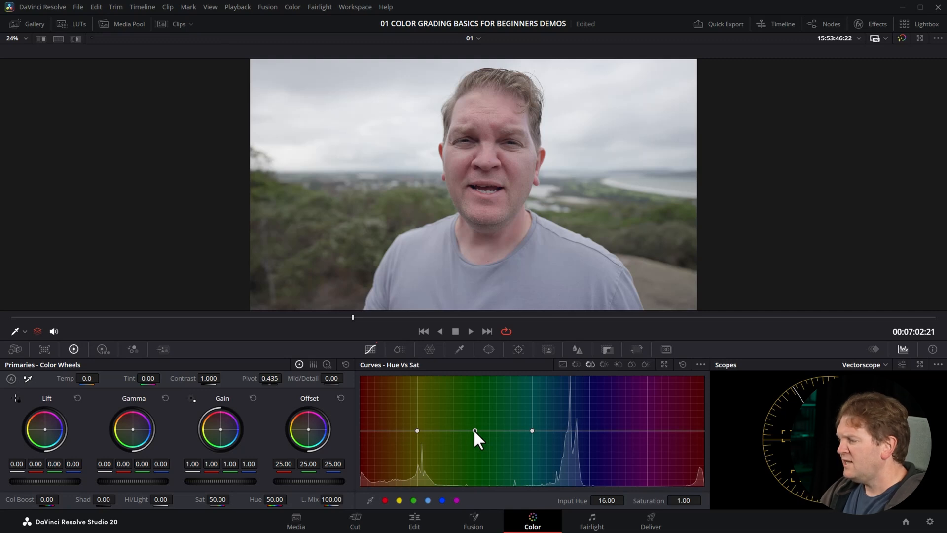
drag(475, 430, 474, 384)
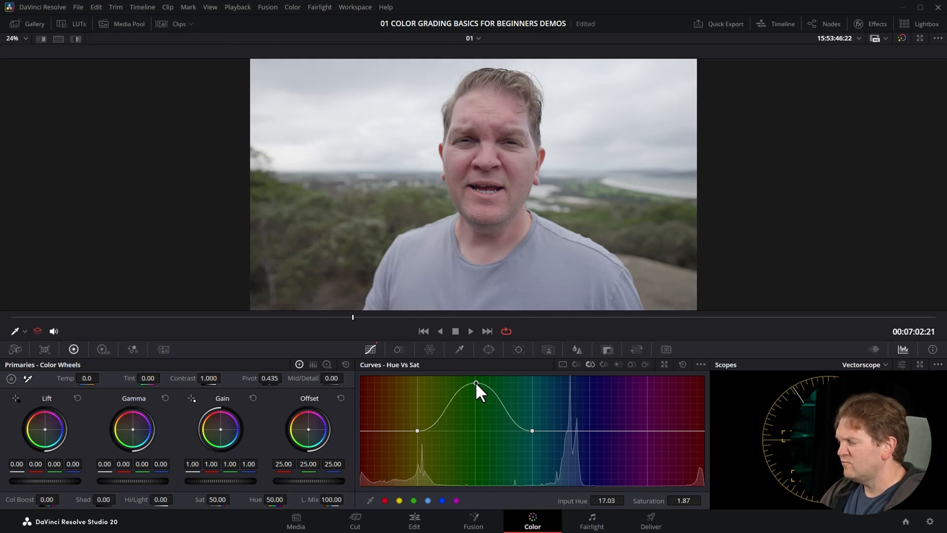
drag(475, 383, 475, 430)
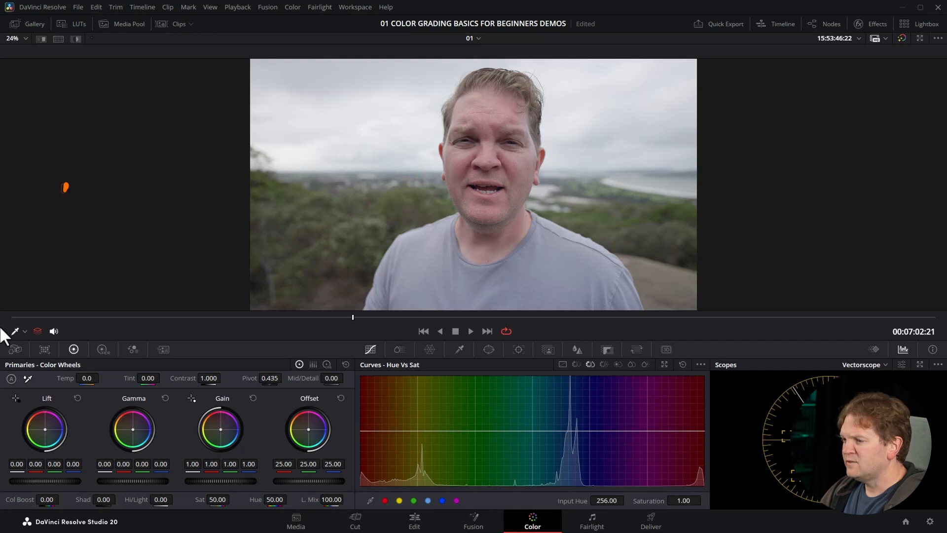
- Raise a bump over the orange-to-yellow-green foliage hues on the Hue vs Sat curve
click(24, 332)
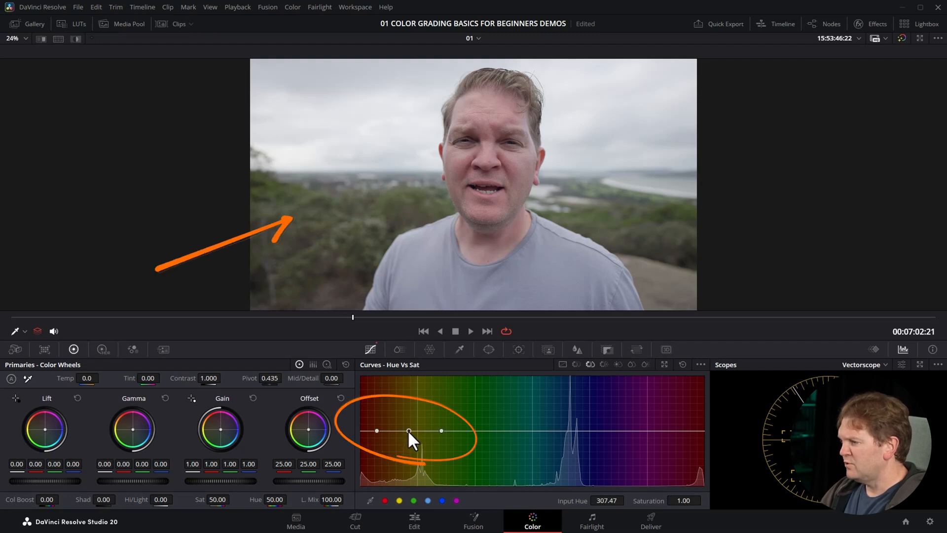
drag(409, 430, 408, 396)
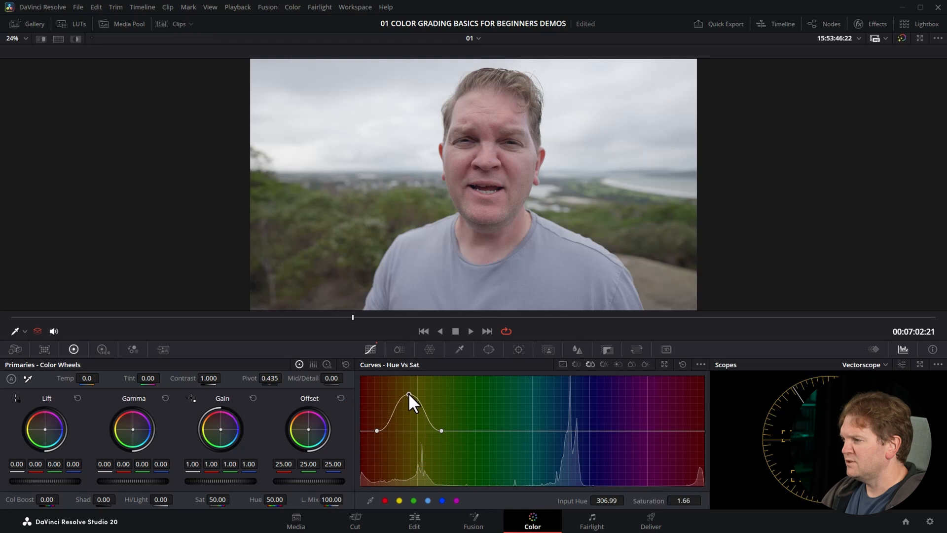
drag(409, 395, 386, 381)
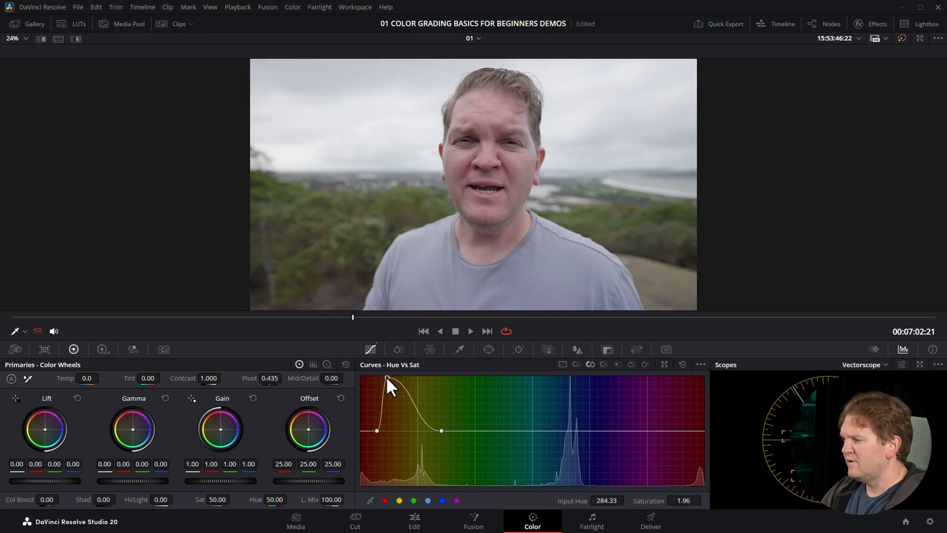
drag(387, 378, 408, 379)
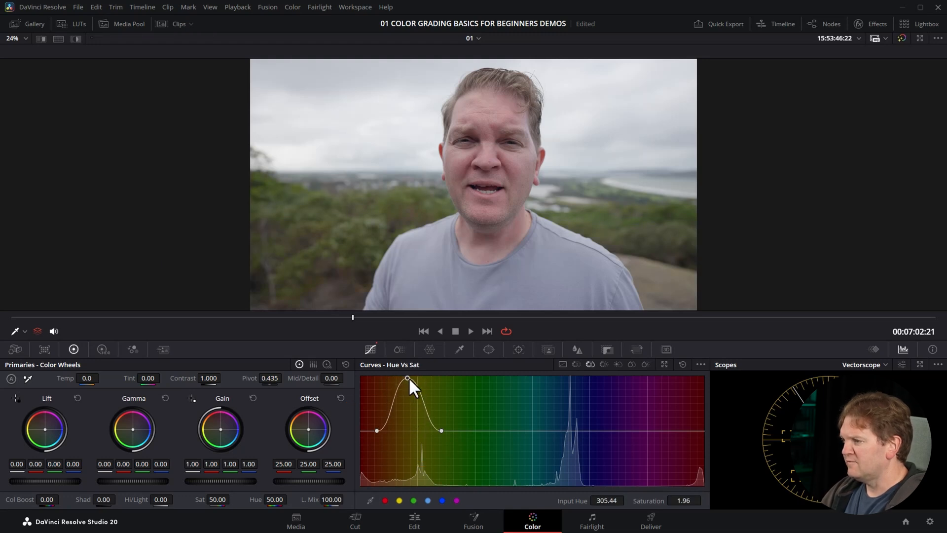
drag(407, 378, 423, 486)
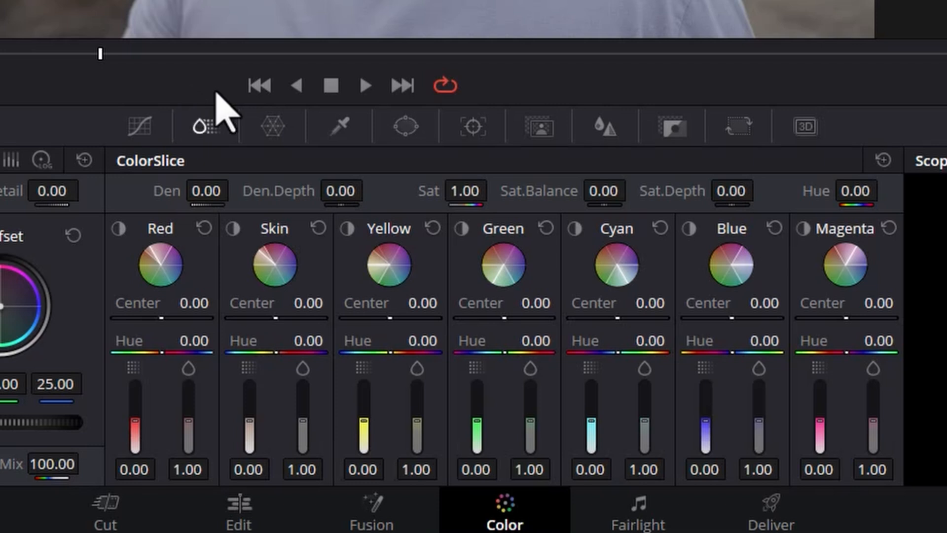
mouse_move(130, 272)
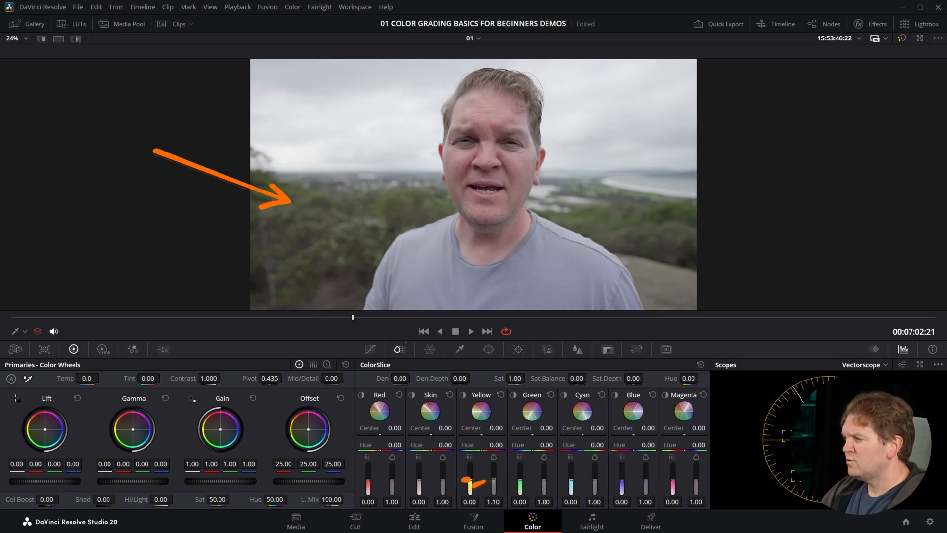
- Drag the Yellow slice saturation up and down, ending back at 1.00
drag(480, 480, 480, 468)
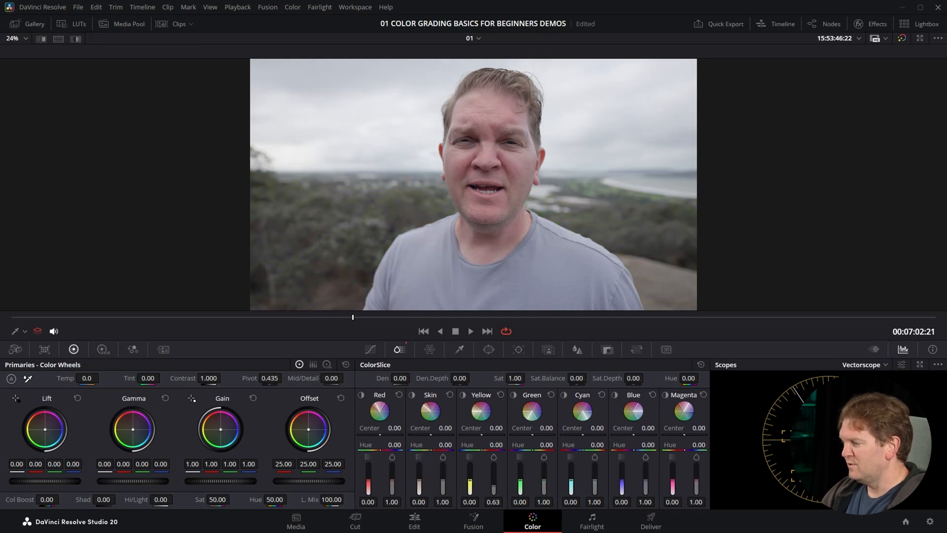
drag(493, 477, 493, 459)
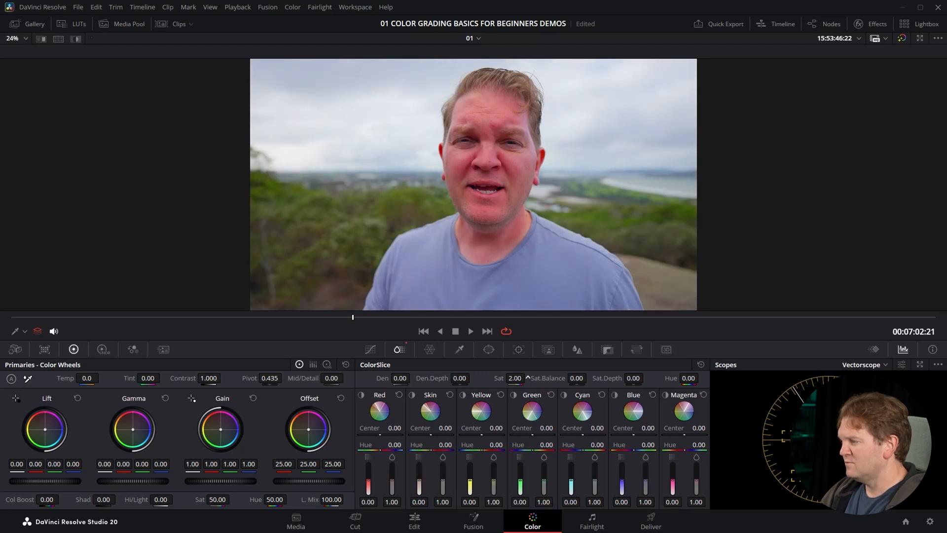
- Bring the global ColorSlice Sat back to 1.00, then set it to 1.48
drag(515, 378, 501, 378)
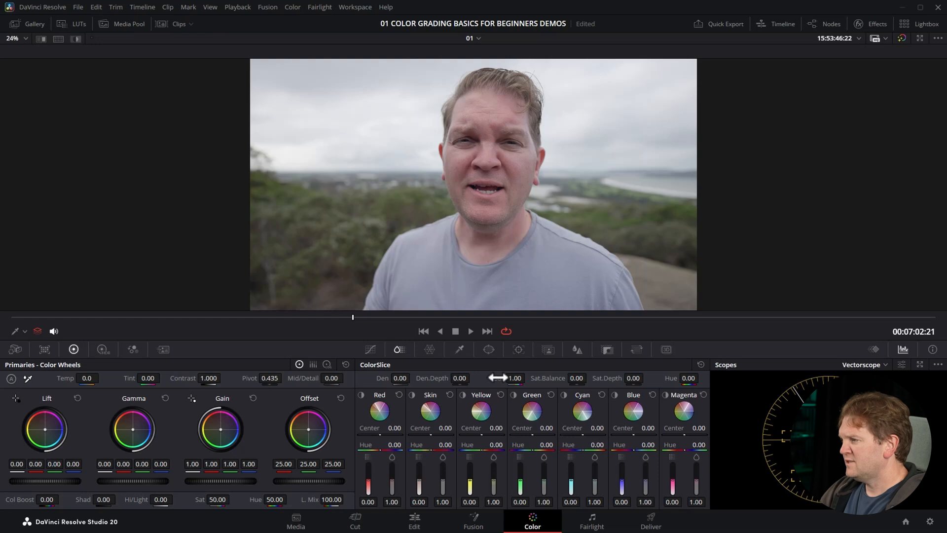
drag(515, 377, 526, 377)
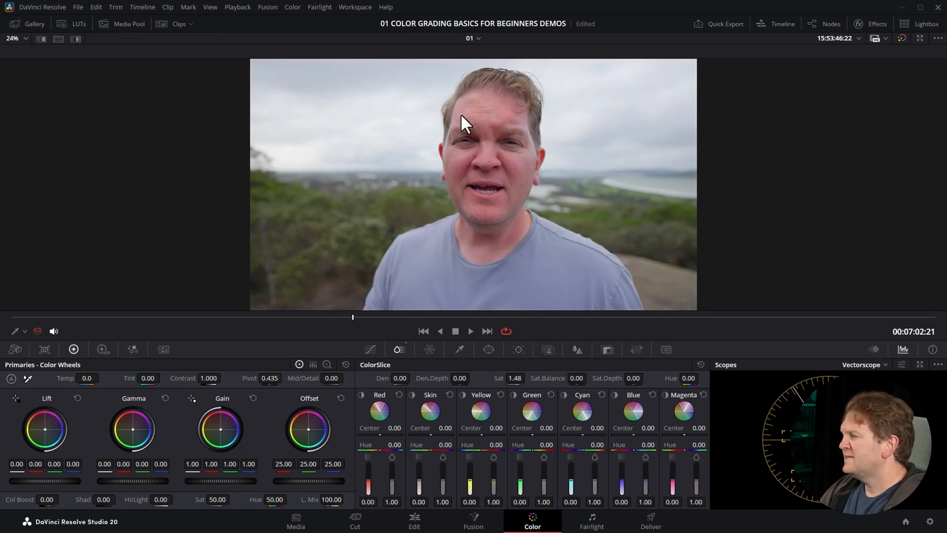
mouse_move(541, 369)
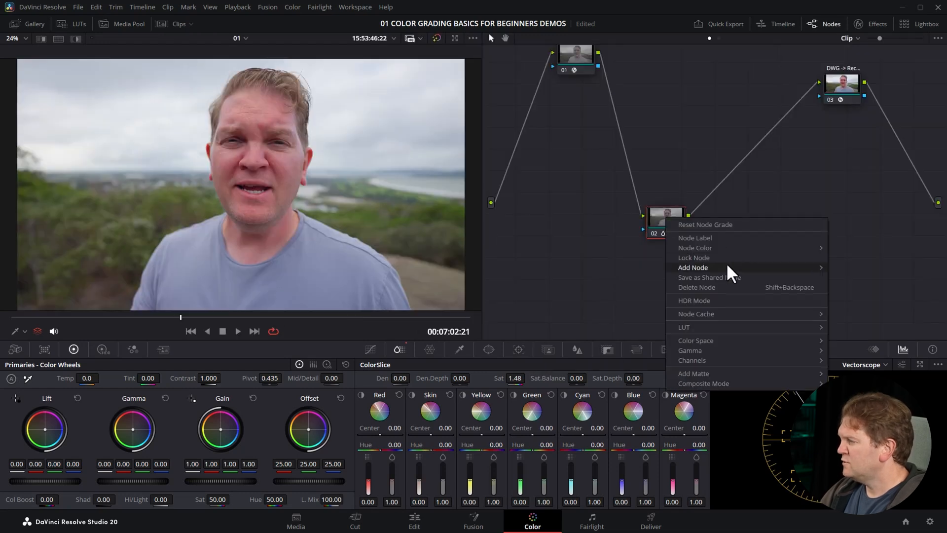
mouse_move(692, 267)
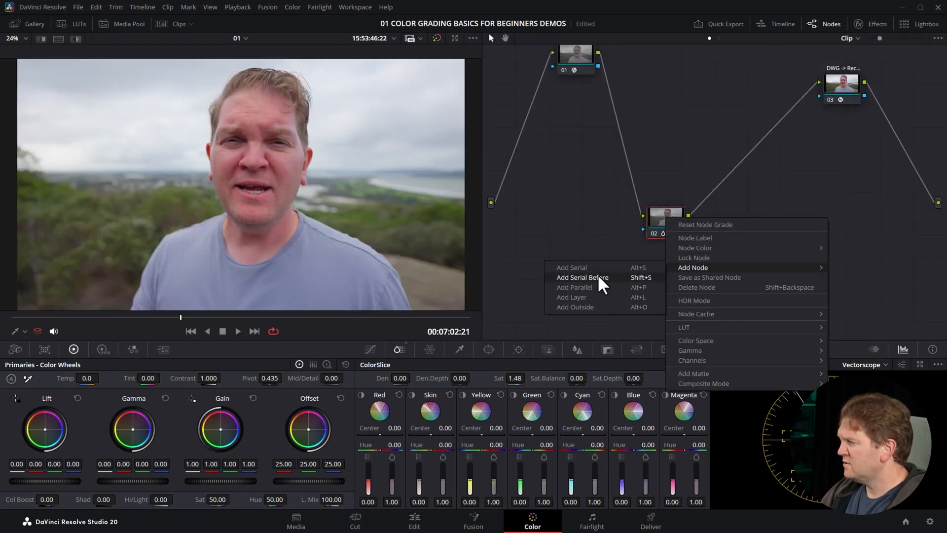
- Insert a serial node before node 02 in the node graph
click(582, 277)
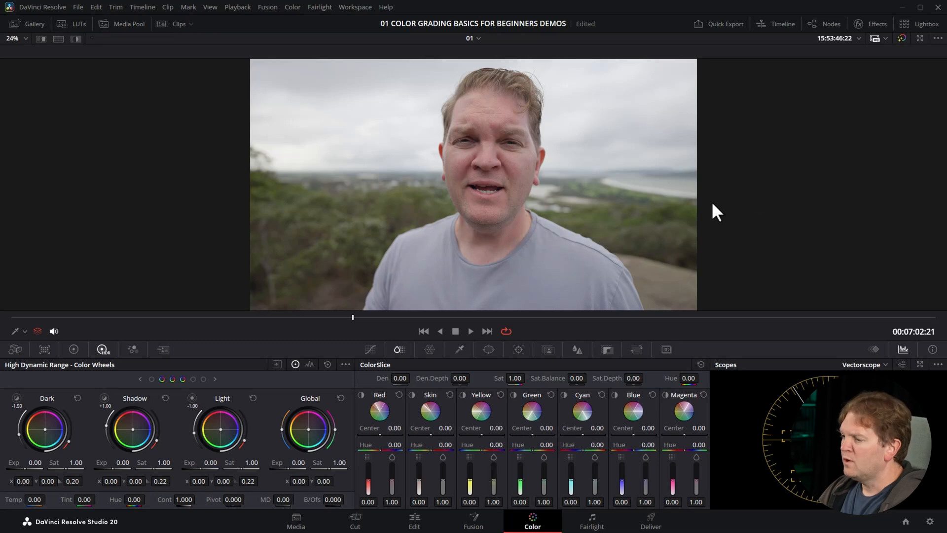
- Return to Primaries Color Wheels and raise Contrast from 1.000 to 1.202
click(74, 349)
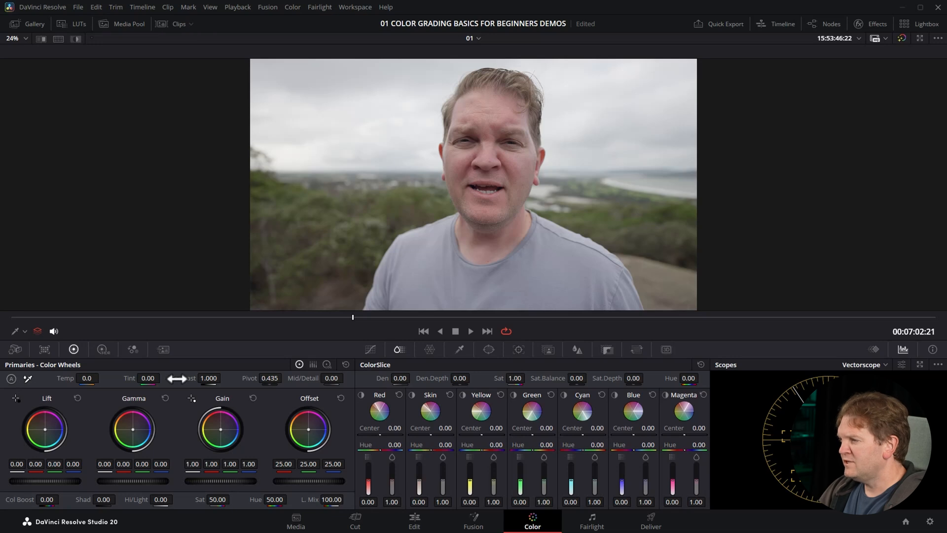
drag(182, 378, 224, 378)
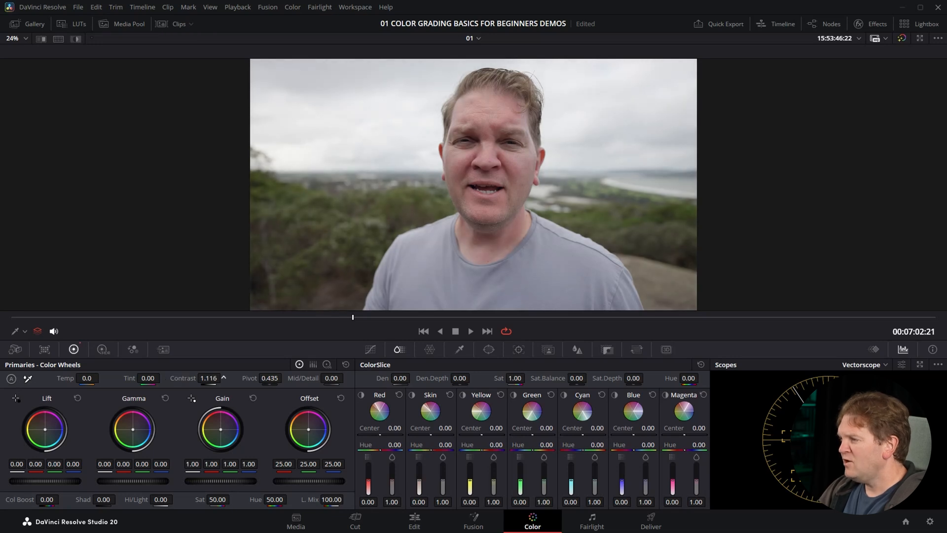
drag(208, 378, 217, 362)
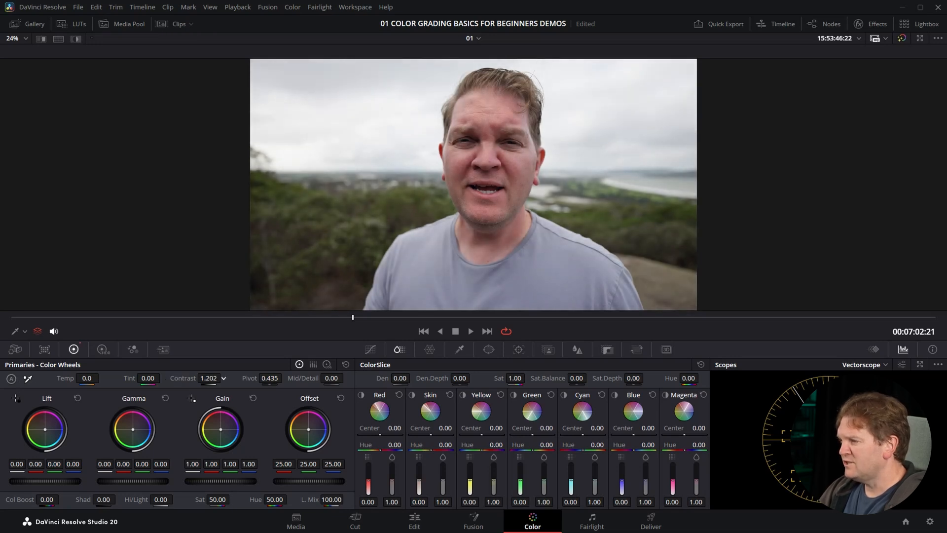